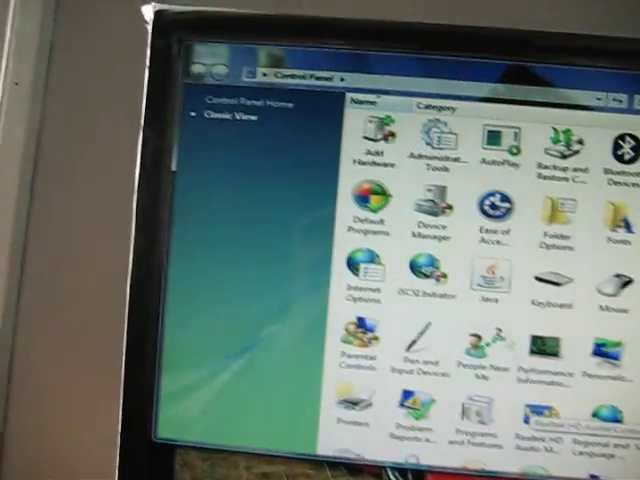
# - Launch Computer Management from Control Panel's Administrative Tools folder
pyautogui.doubleClick(432, 145)
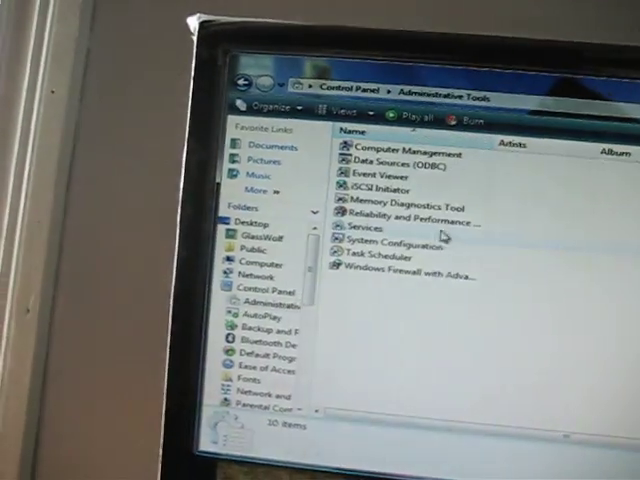
pyautogui.doubleClick(398, 140)
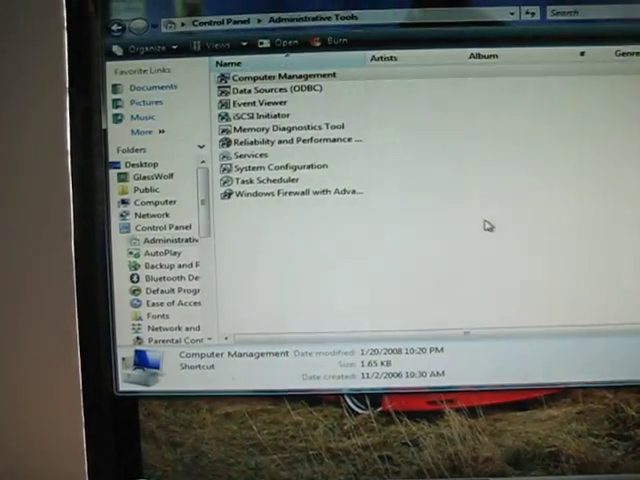
pyautogui.doubleClick(289, 76)
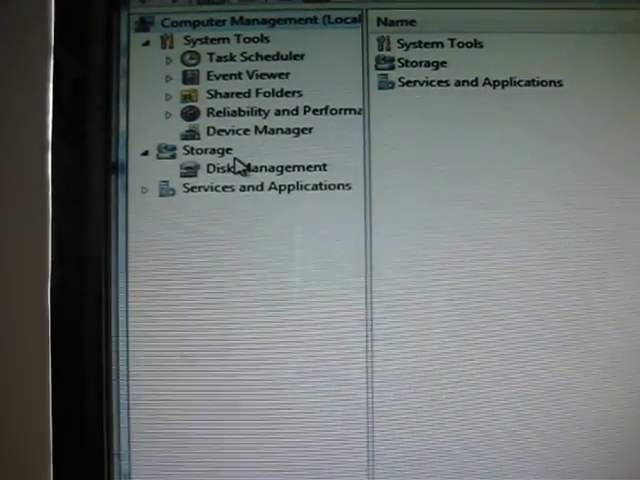
# - Select Disk Management under Storage to list Disk 0 and its partitions
pyautogui.click(255, 166)
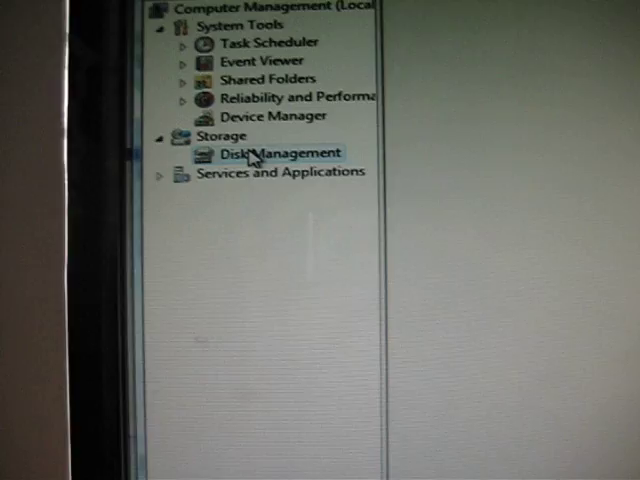
pyautogui.click(267, 153)
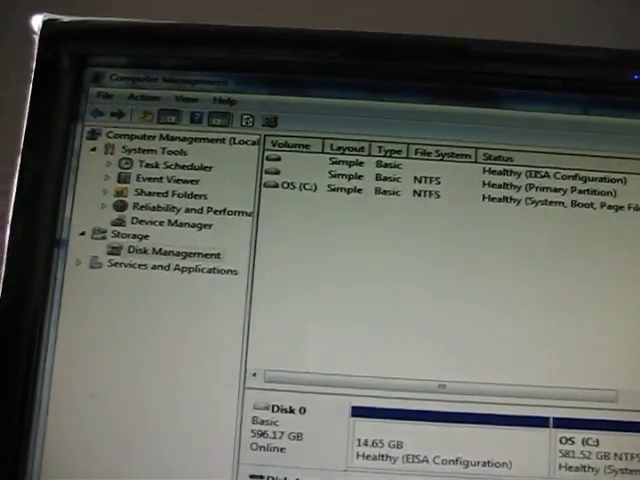
# - Scroll the disk pane down to show Disk 4, Disk 5 and CD-ROM 0
pyautogui.scroll(-3)
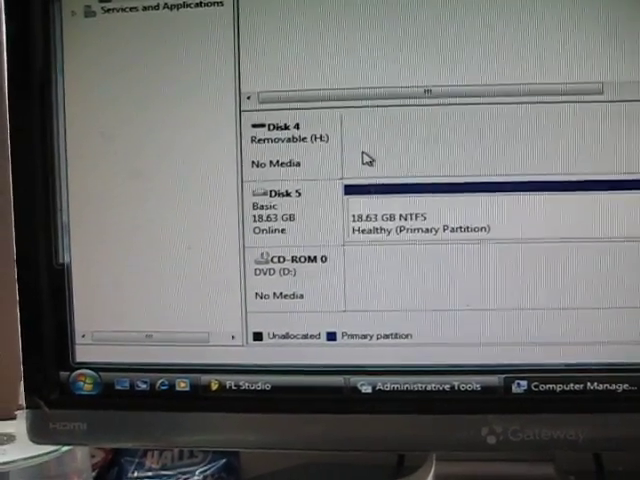
# - Choose Format from the Disk 5 partition's context menu
pyautogui.rightClick(420, 200)
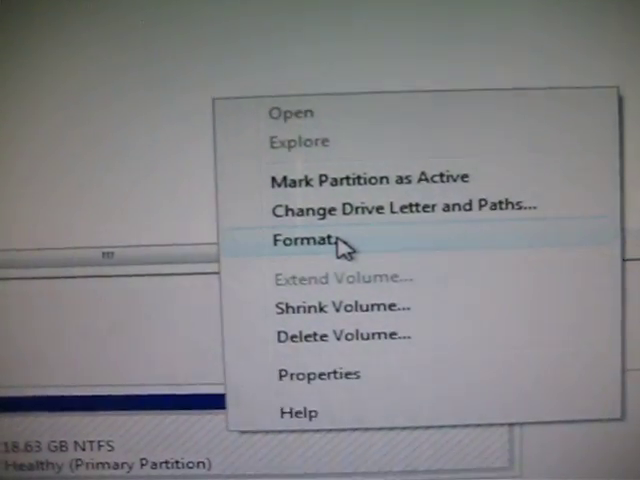
pyautogui.click(306, 240)
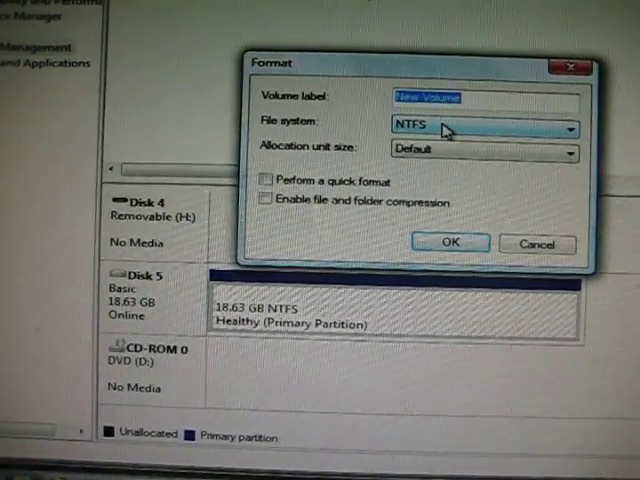
# - Clear the volume label, tick quick format, then cancel the Format dialog
pyautogui.click(568, 126)
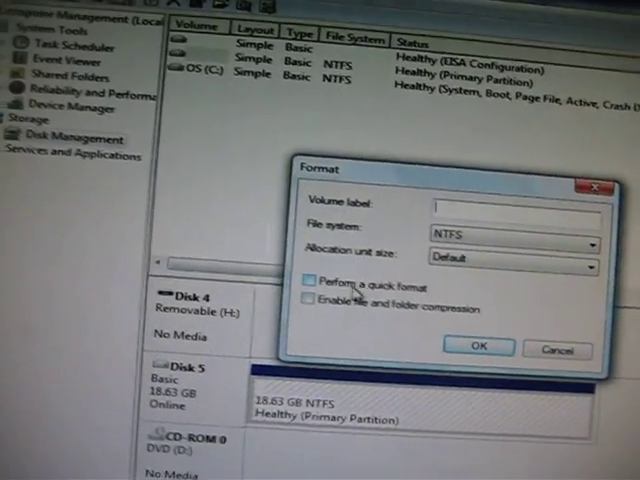
pyautogui.click(319, 219)
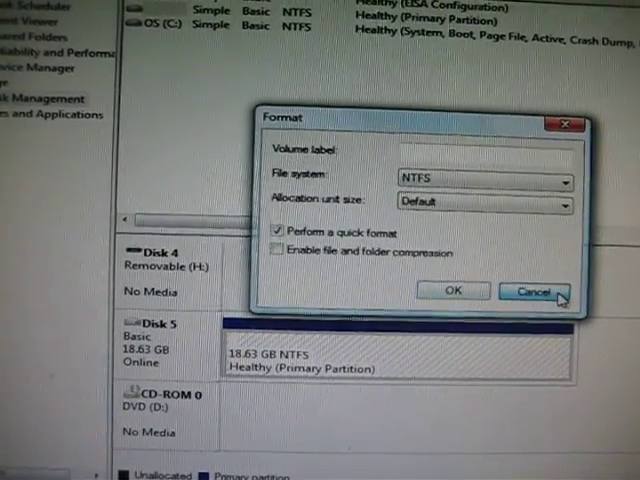
pyautogui.click(535, 291)
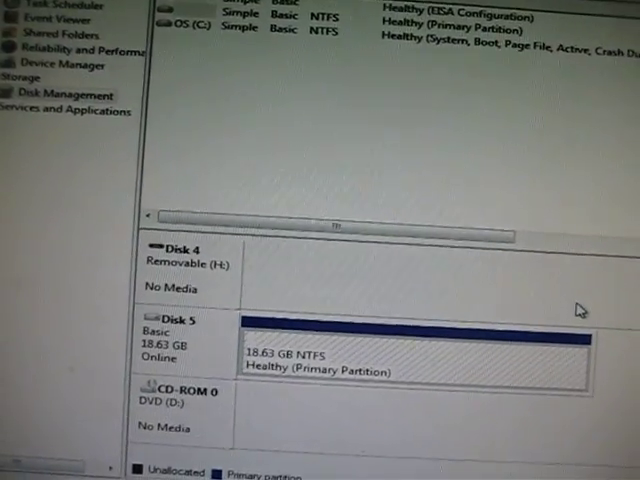
pyautogui.scroll(-3)
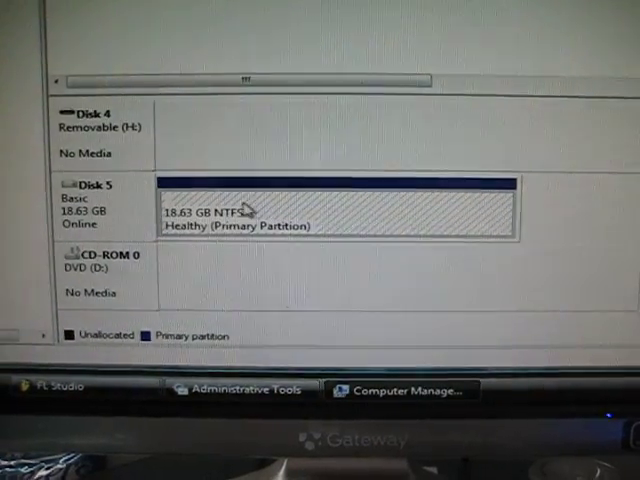